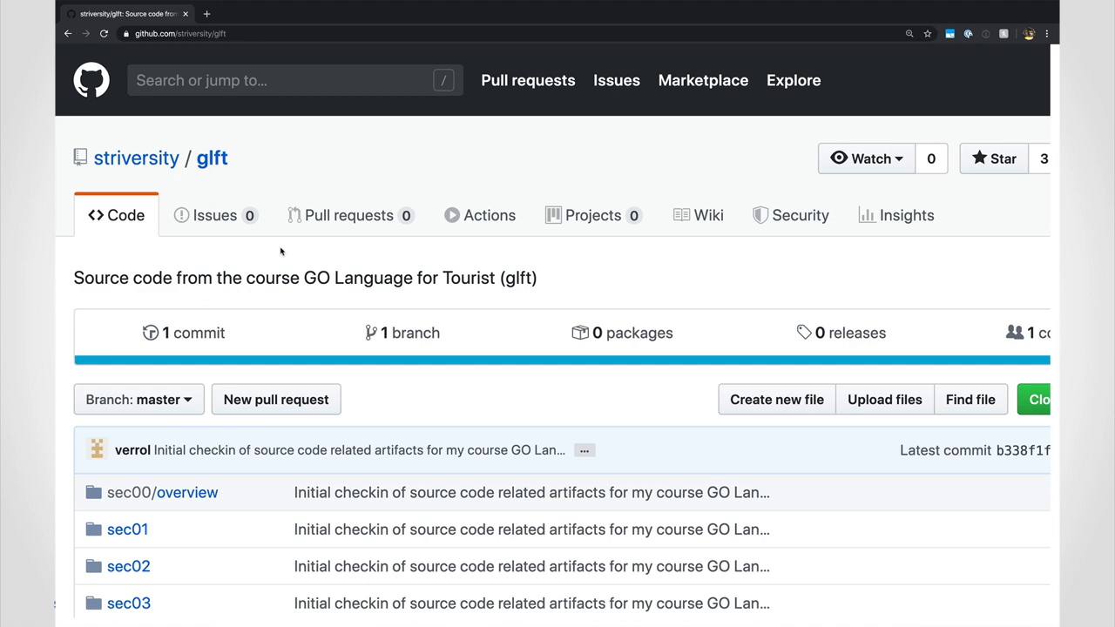
Step: Browse into sec02/lec01 and view its main.go source
scroll("down", 3)
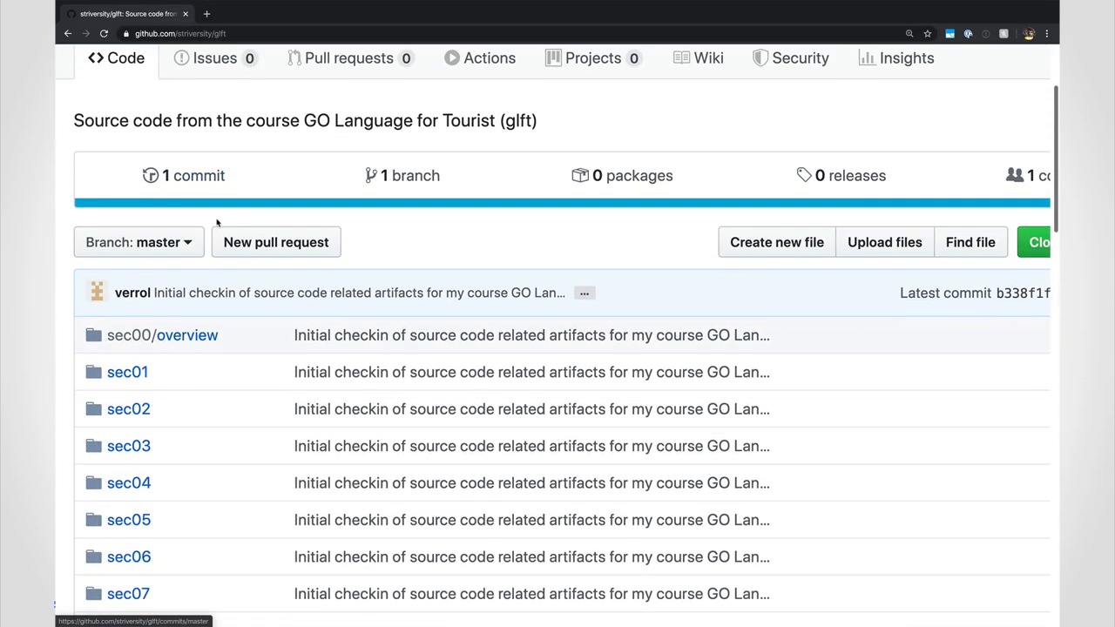
scroll("down", 3)
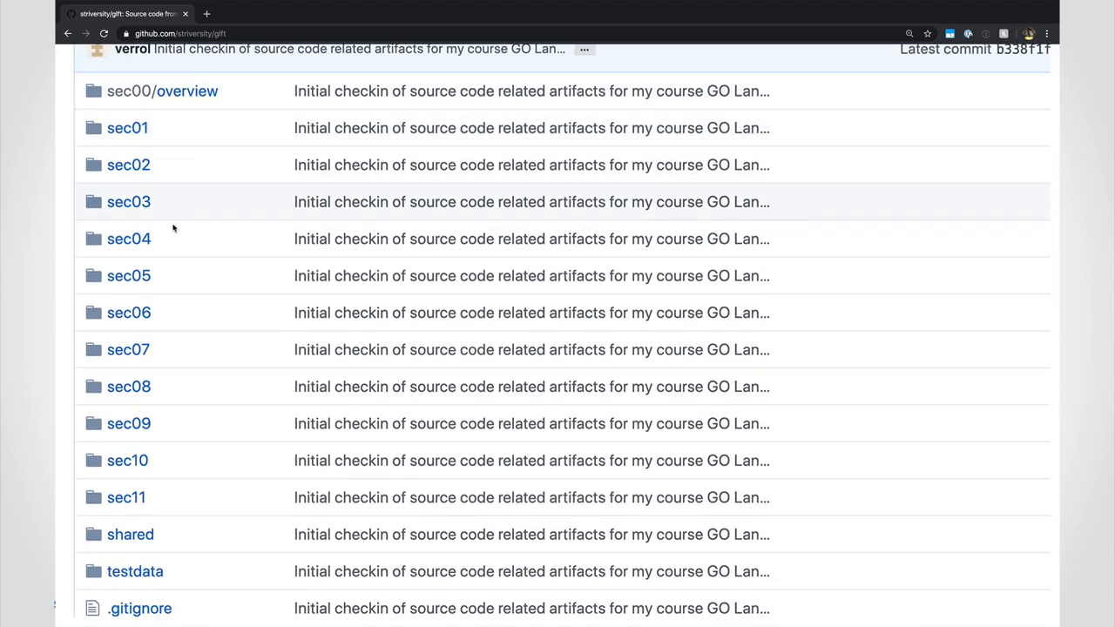
scroll("down", 3)
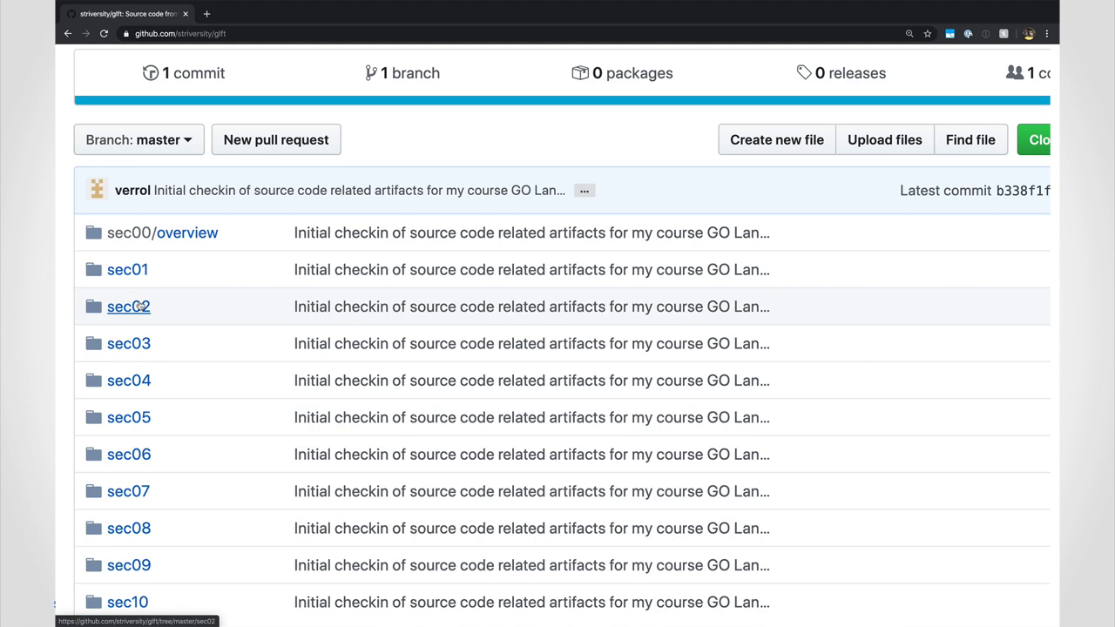
left_click(128, 306)
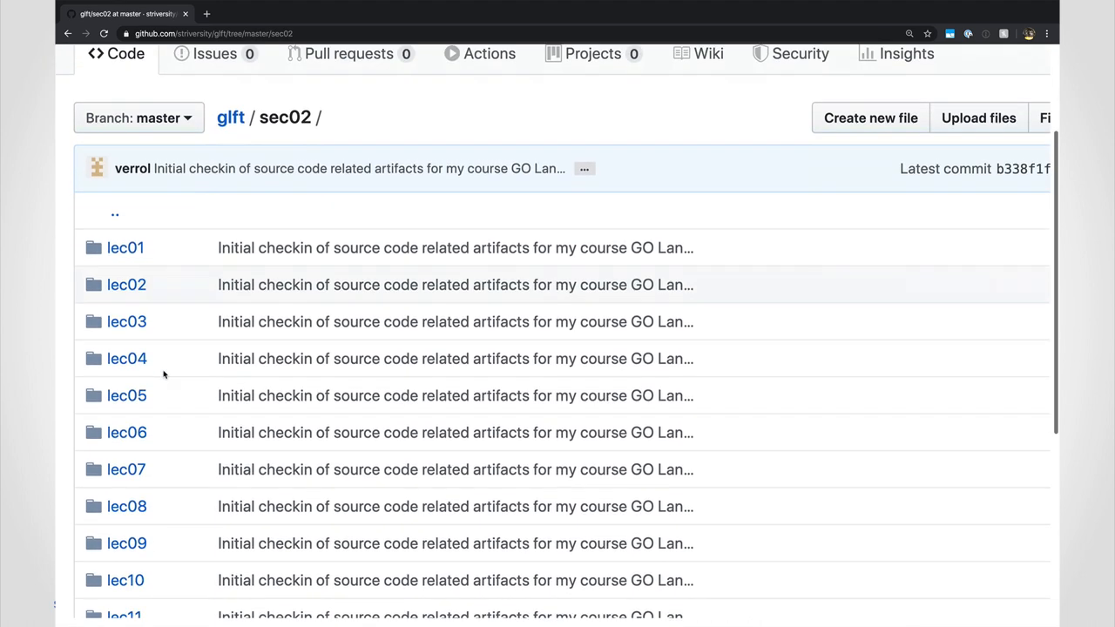
scroll("down", 3)
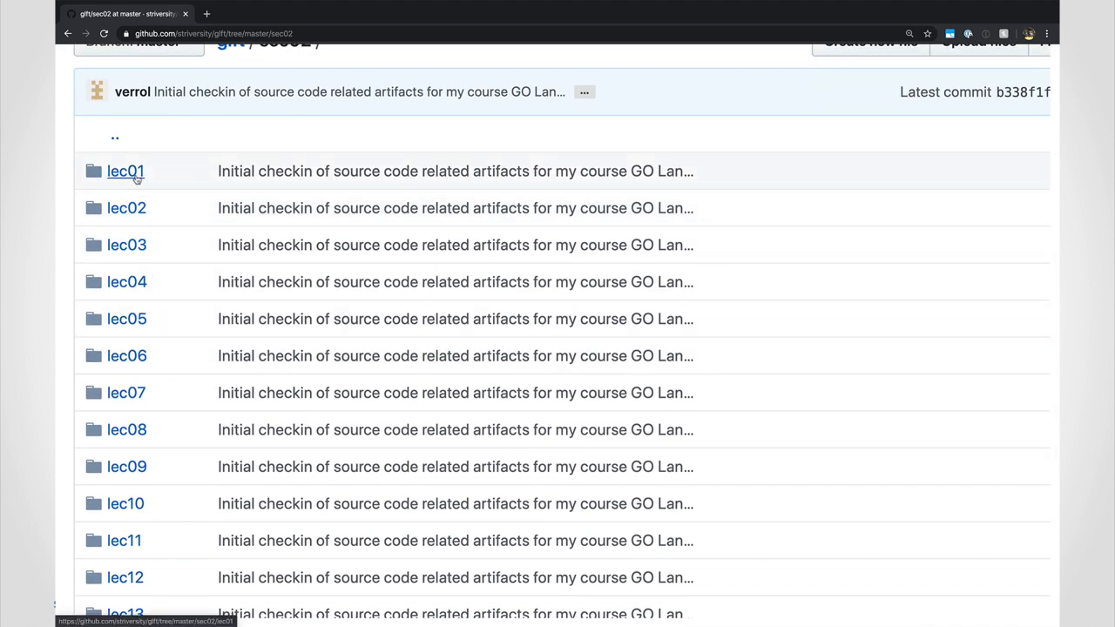
left_click(124, 171)
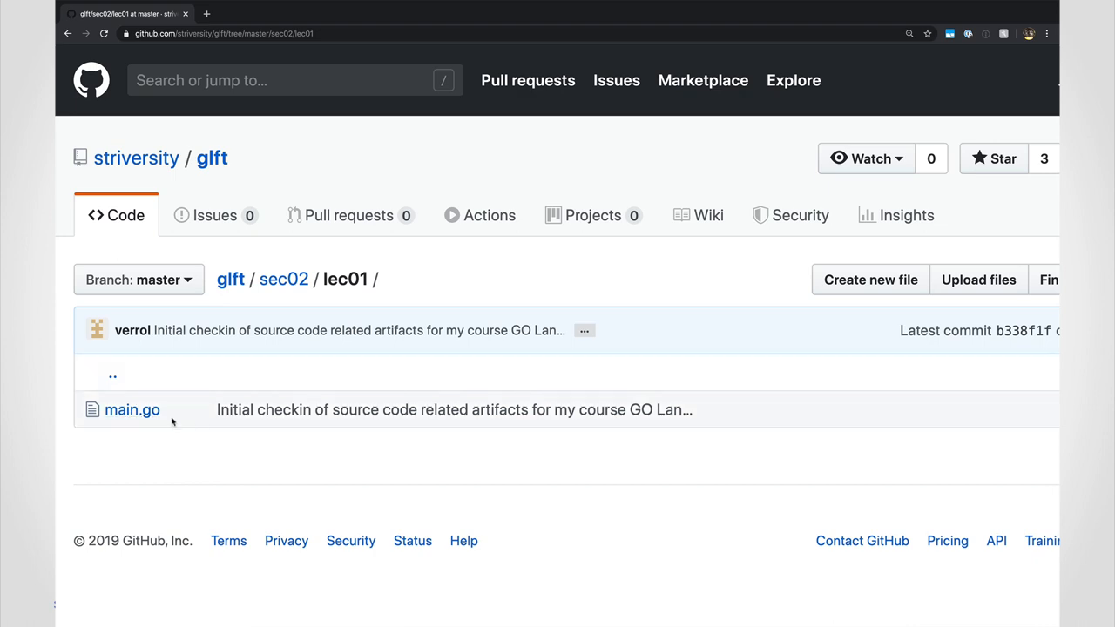
left_click(132, 411)
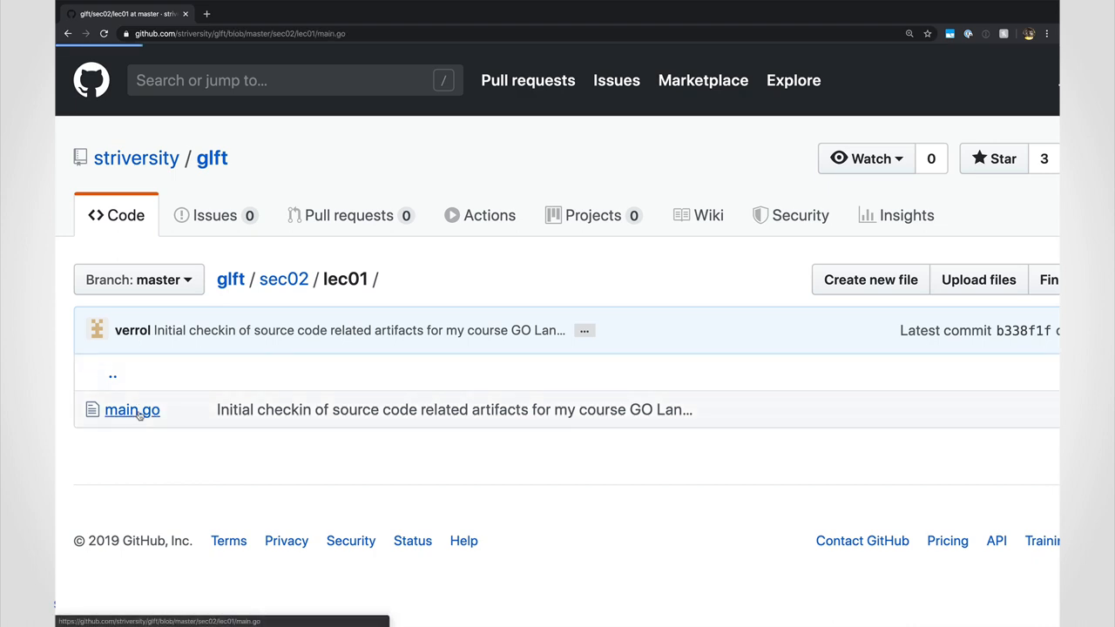
left_click(131, 409)
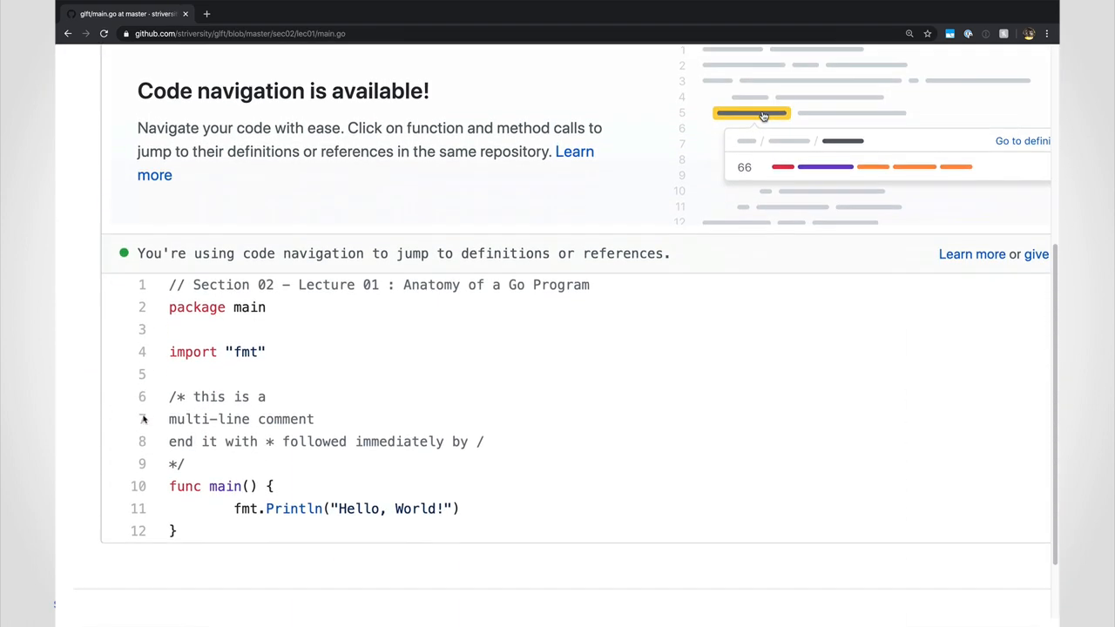
Step: View lec04's main.go, the 68-line constants and variables program
scroll("up", 3)
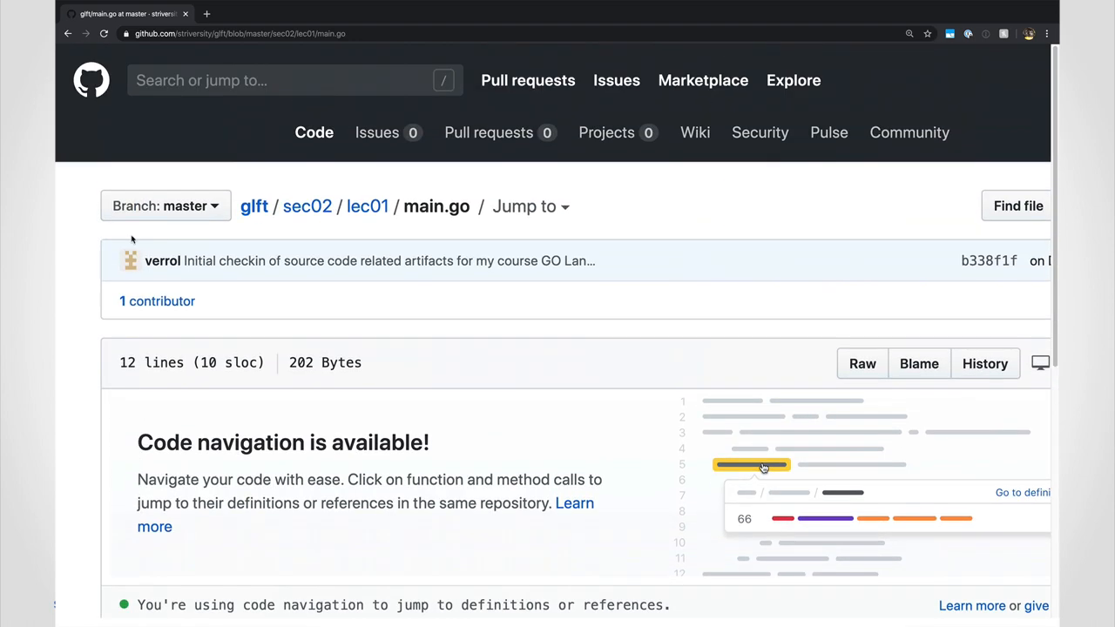
left_click(307, 207)
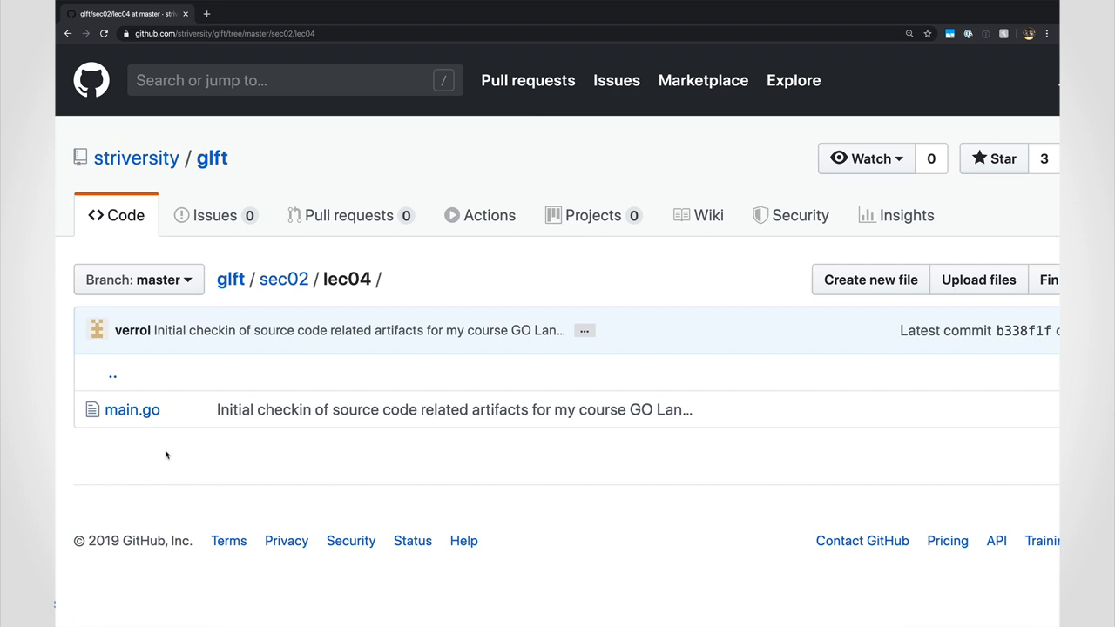
left_click(132, 410)
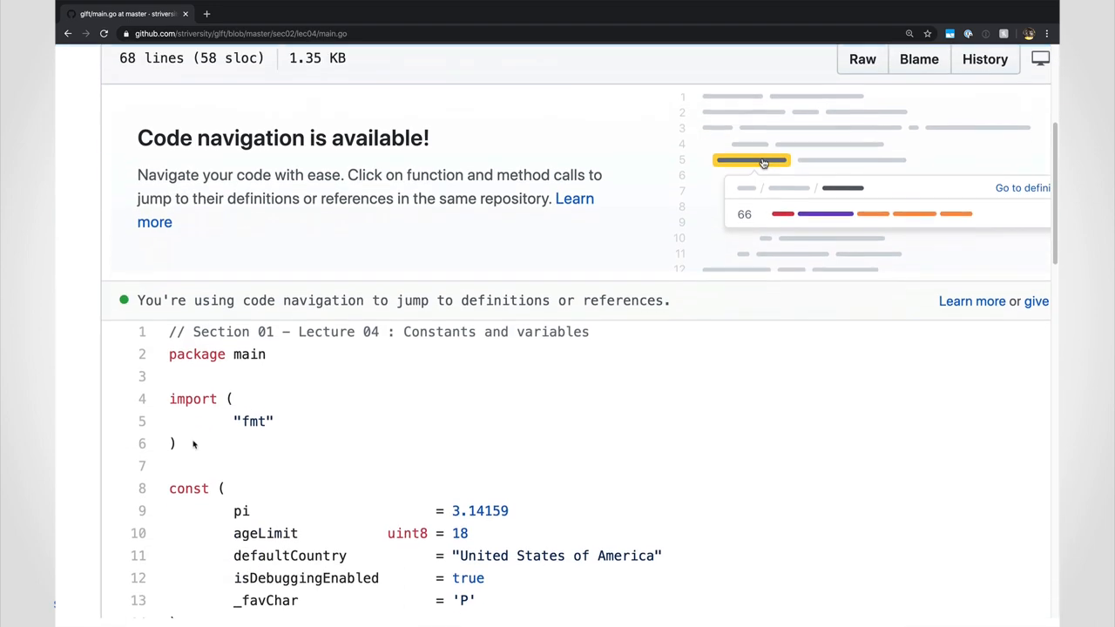
scroll("down", 3)
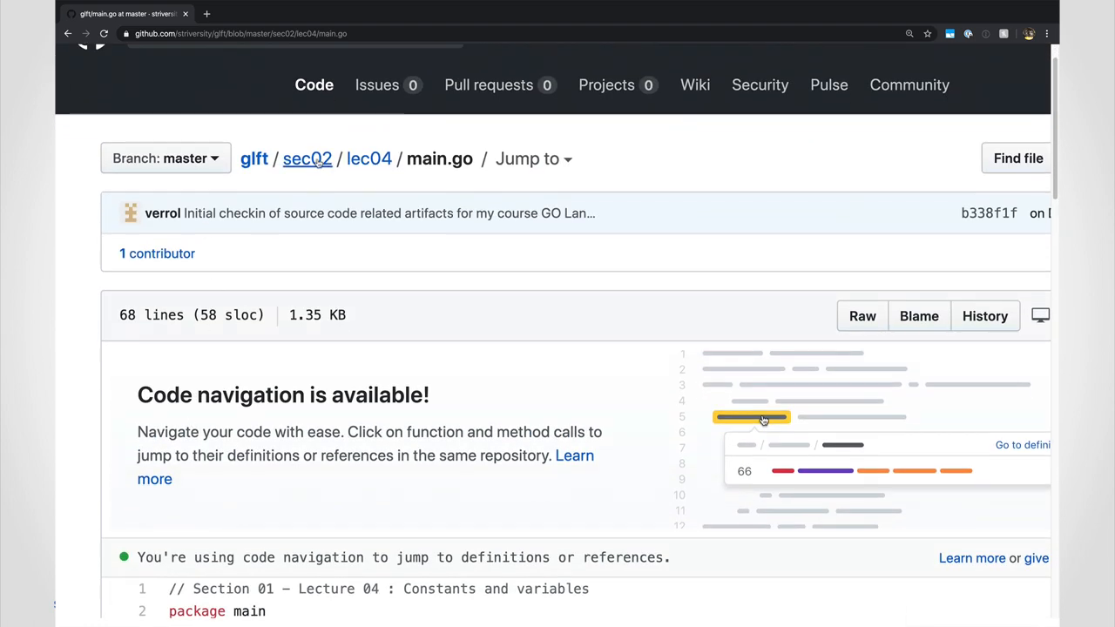
Step: Return to sec02 and open its solution folder, listing exercise01 through exercise12
left_click(307, 159)
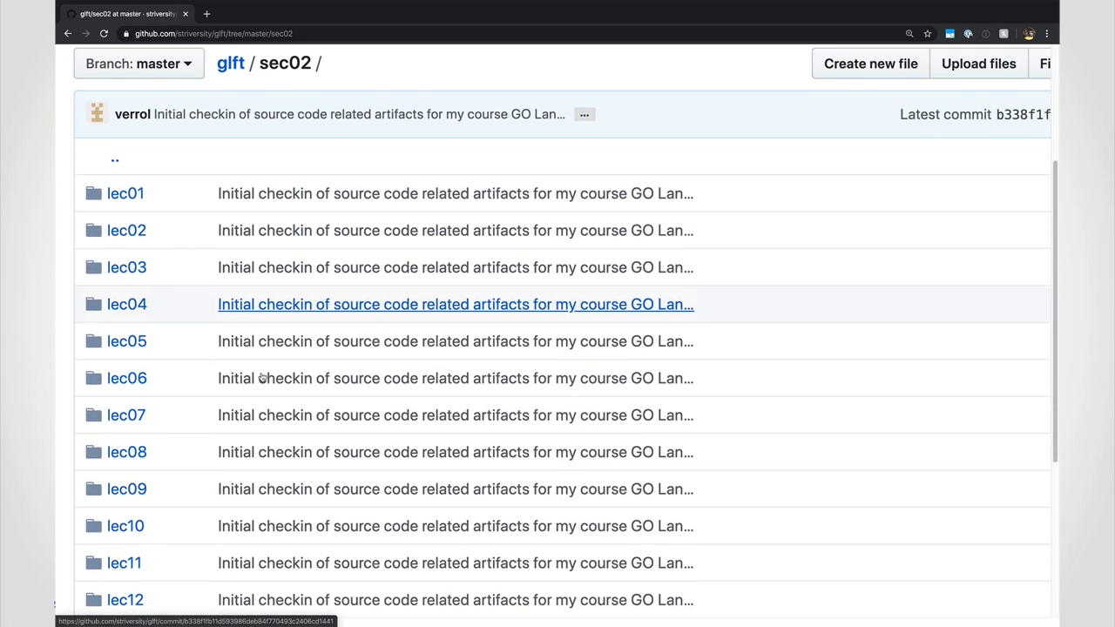
scroll("down", 3)
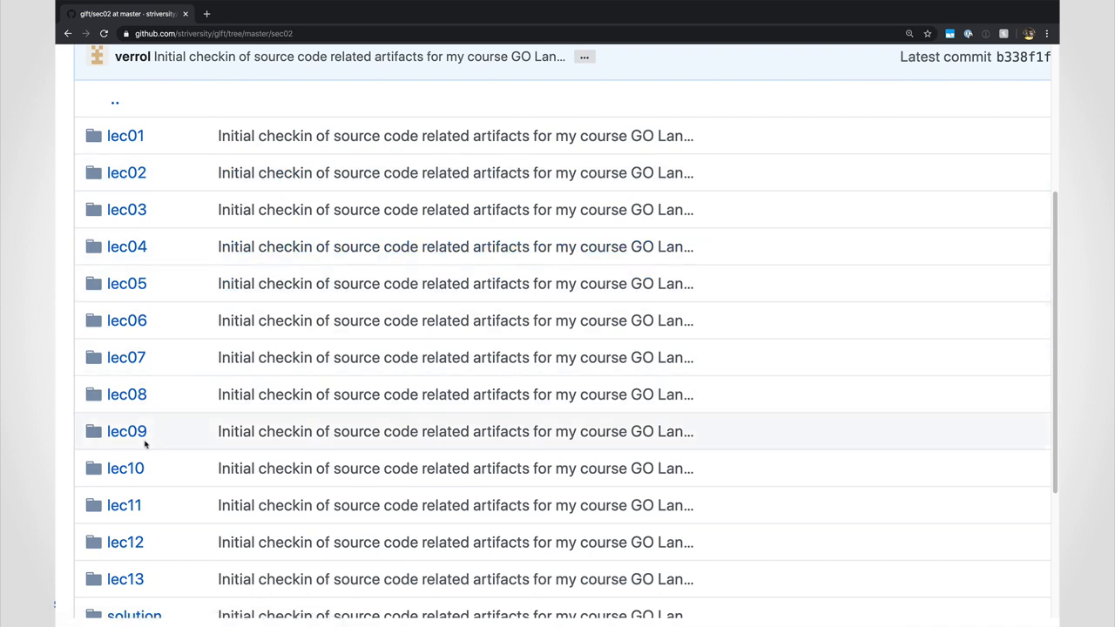
scroll("down", 3)
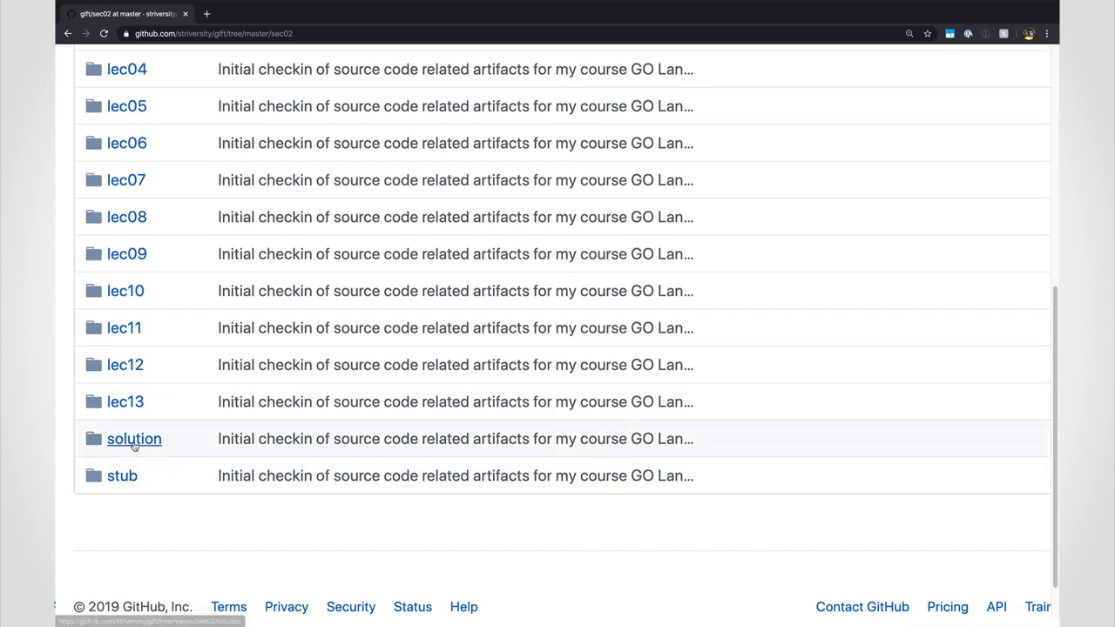
mouse_move(144, 473)
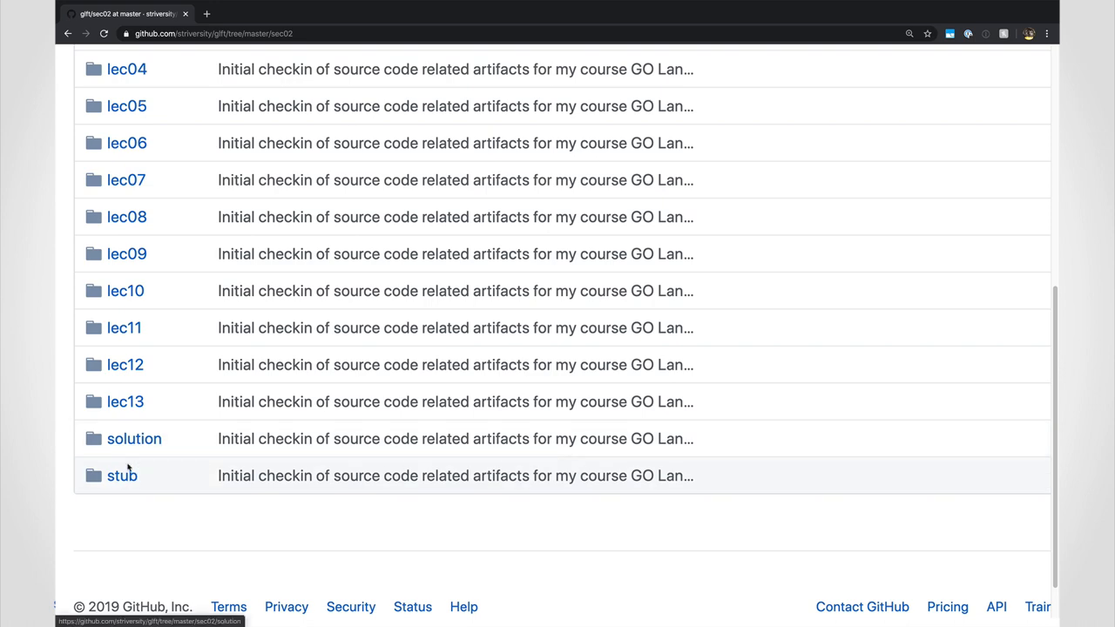
left_click(134, 438)
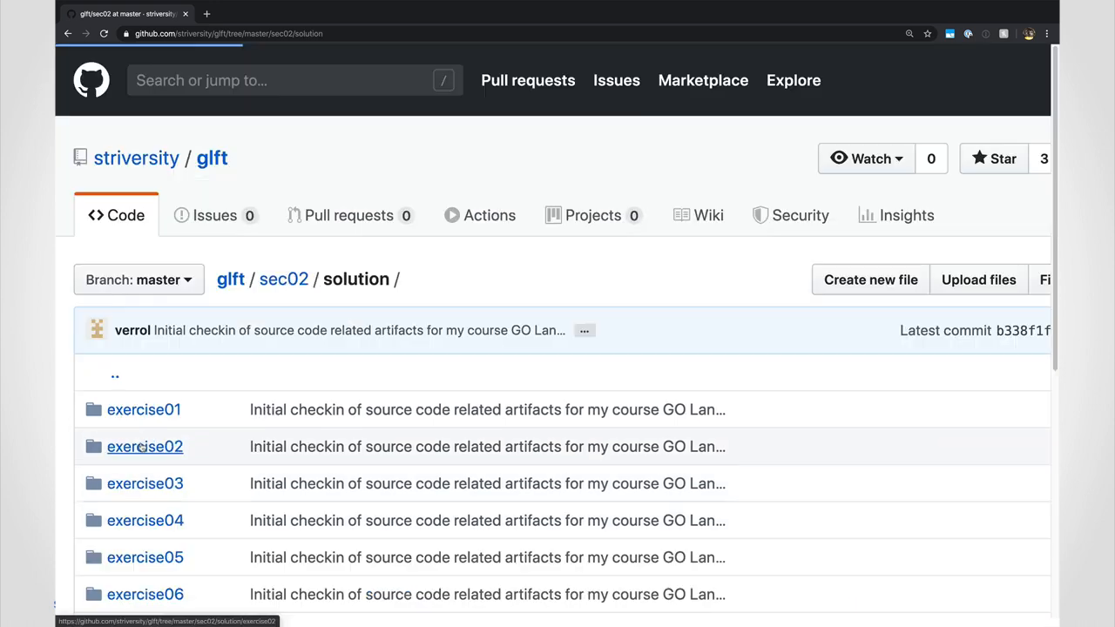
scroll("down", 3)
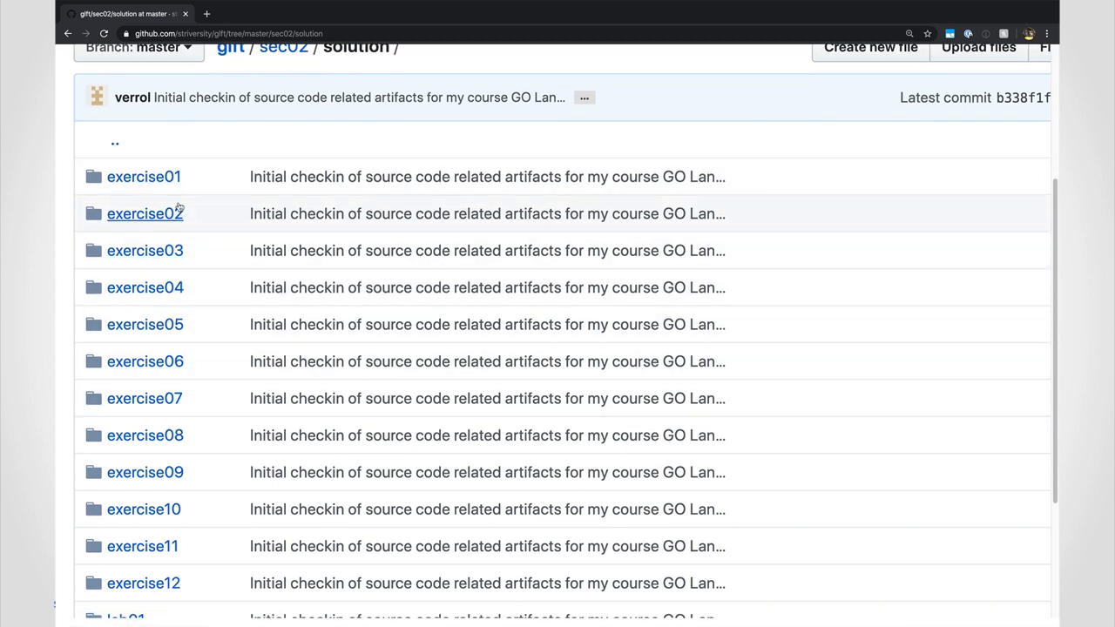
mouse_move(170, 176)
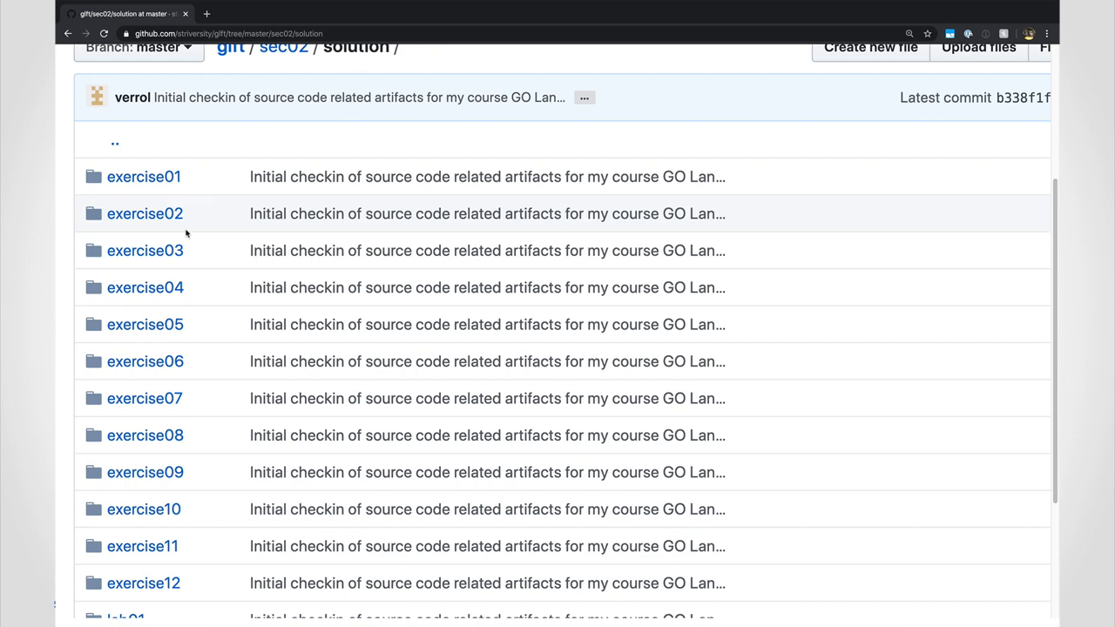
mouse_move(185, 305)
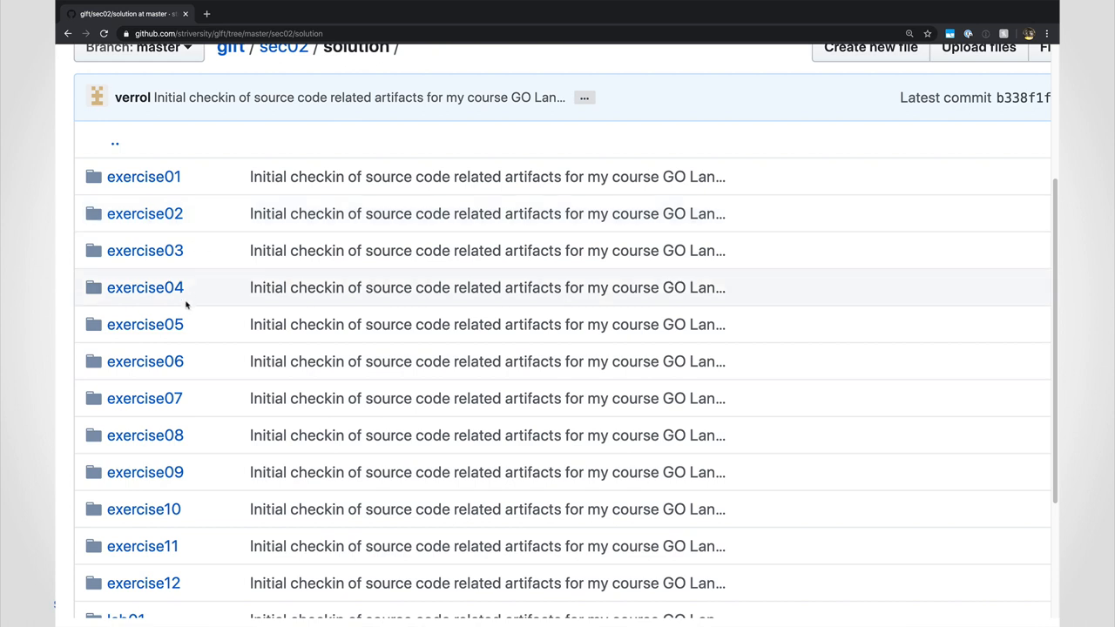
mouse_move(144, 287)
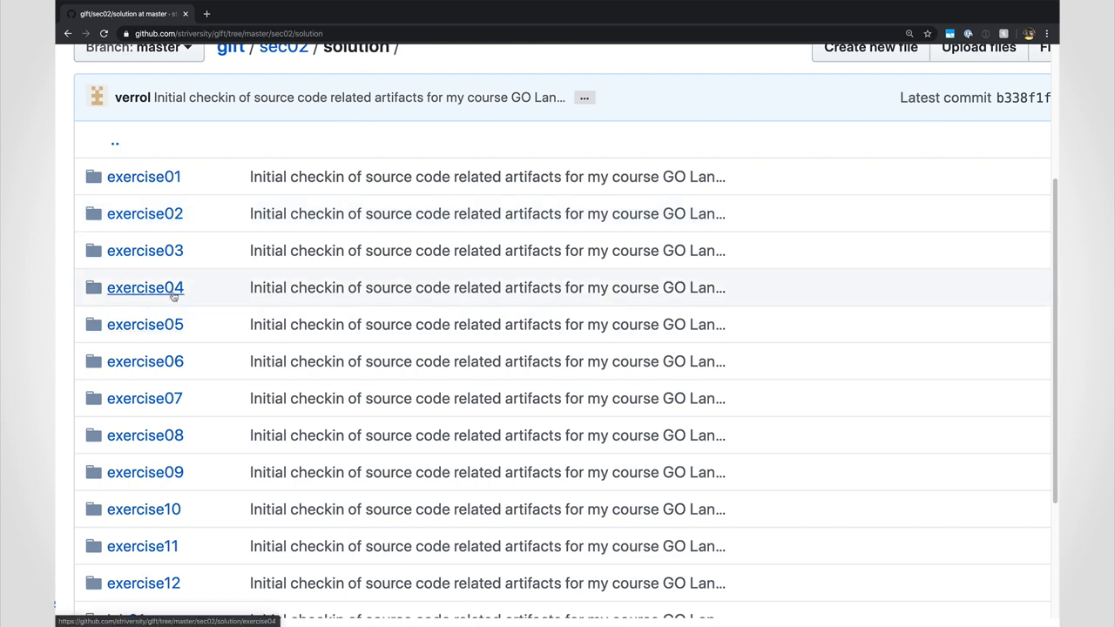
mouse_move(144, 288)
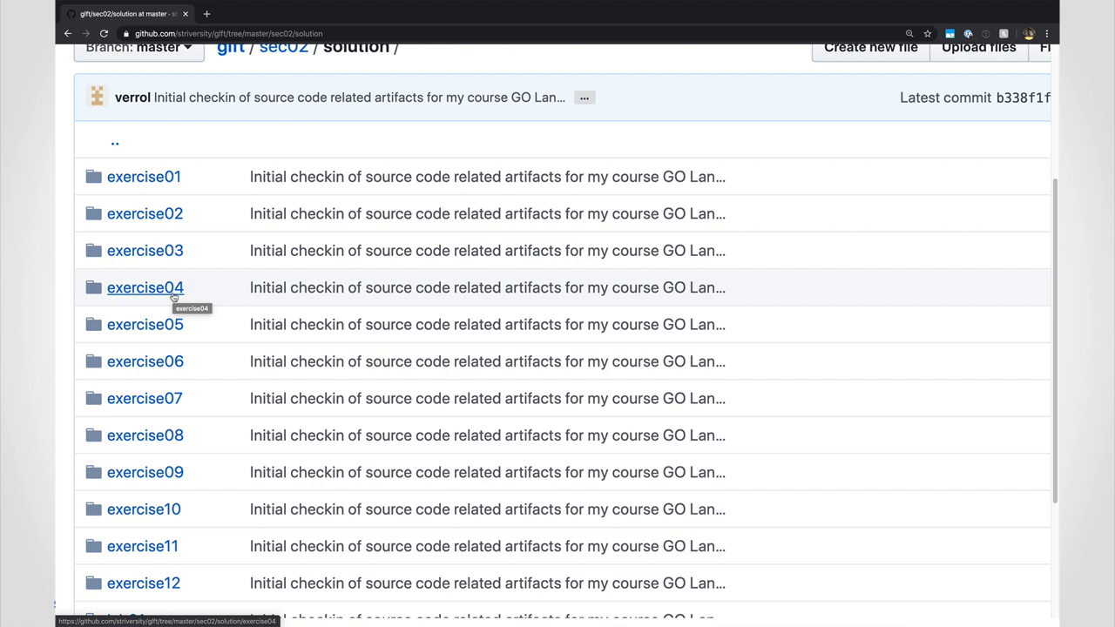
mouse_move(145, 413)
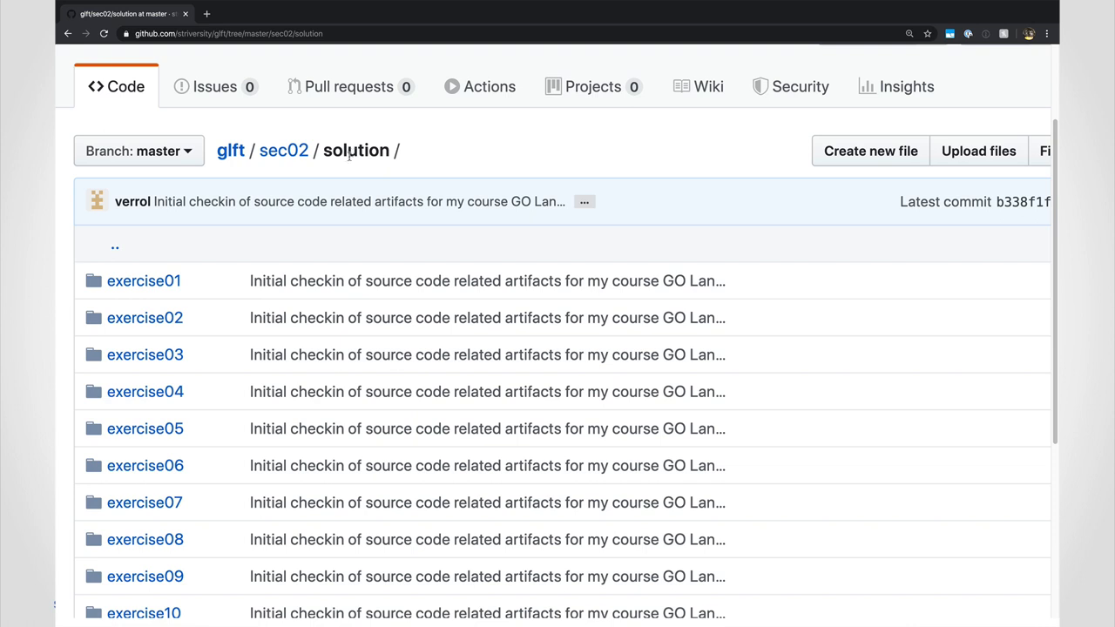
mouse_move(304, 178)
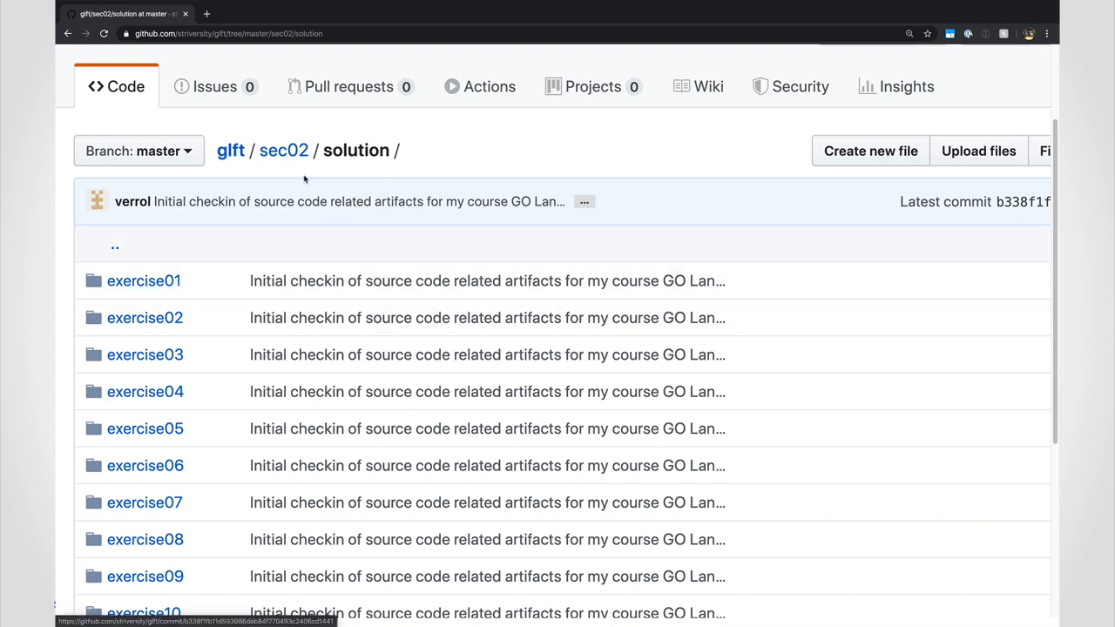
Step: Return to sec02 and browse the stub folder's exercise01–exercise12 and lab01 folders
left_click(284, 150)
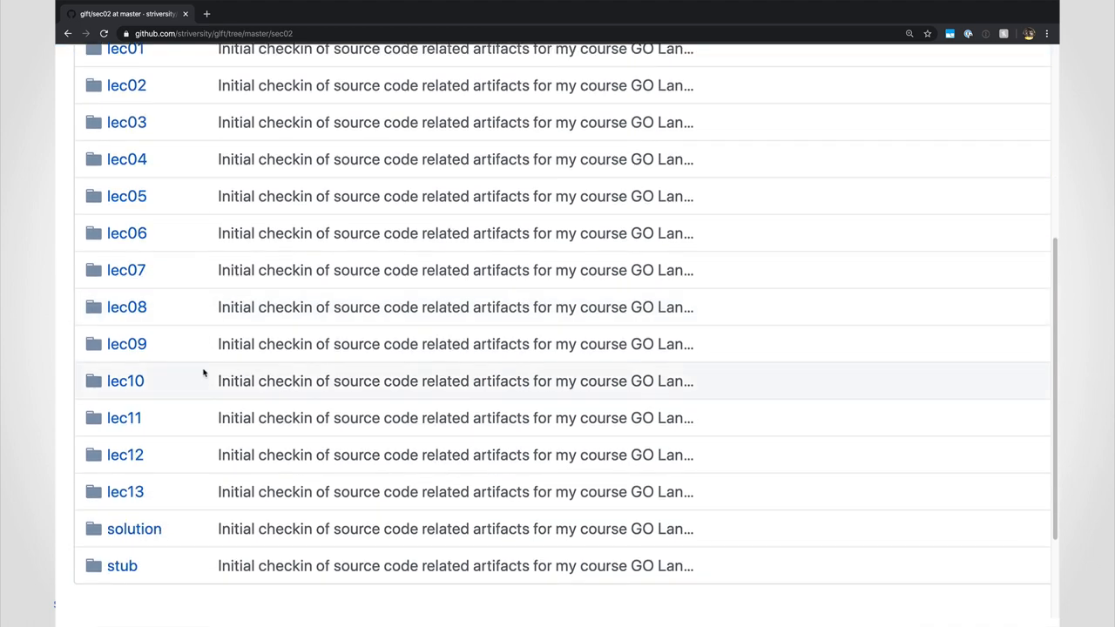
left_click(122, 566)
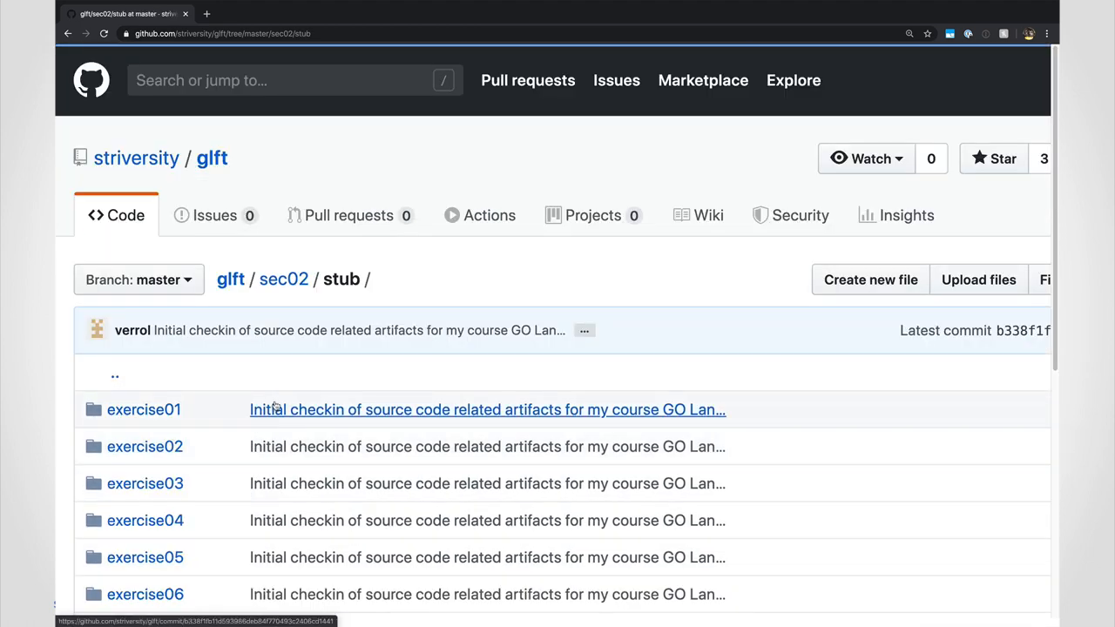
scroll("down", 3)
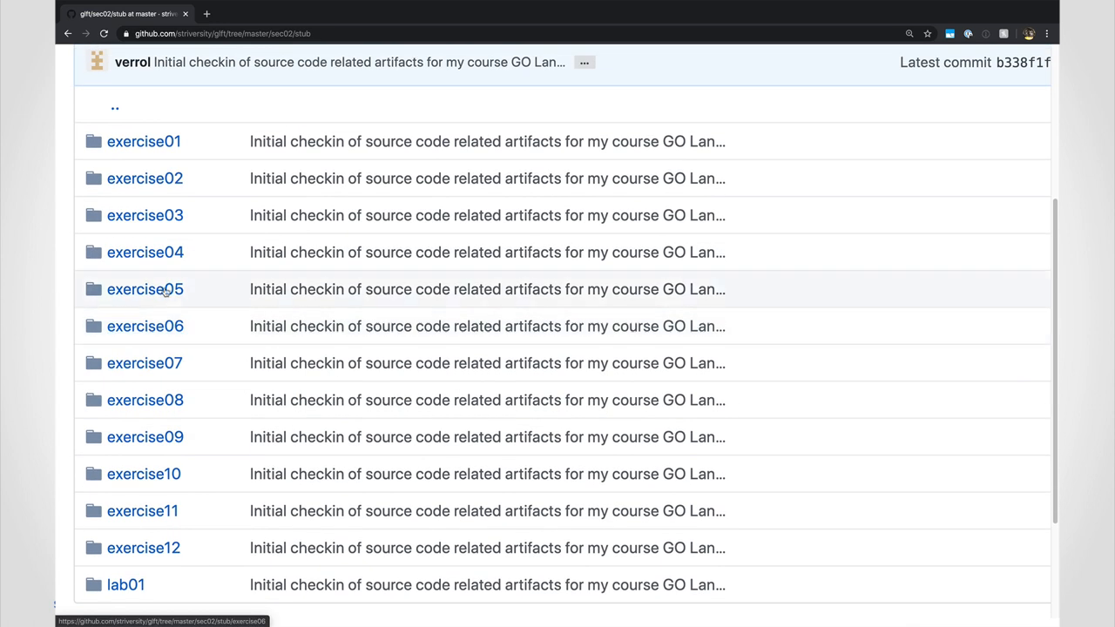
mouse_move(145, 252)
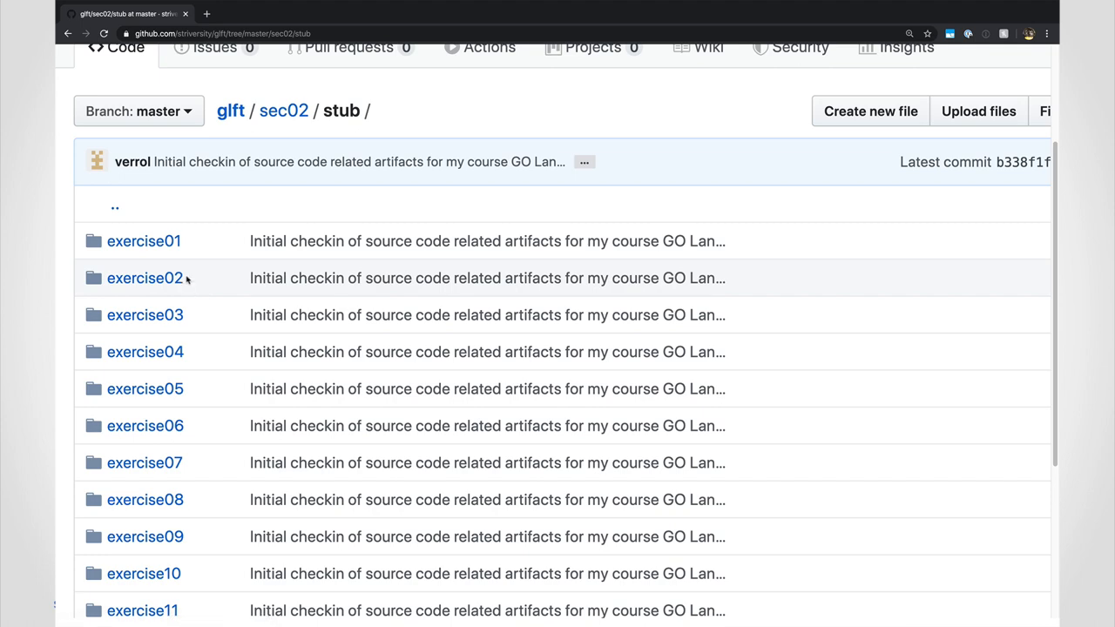
scroll("down", 3)
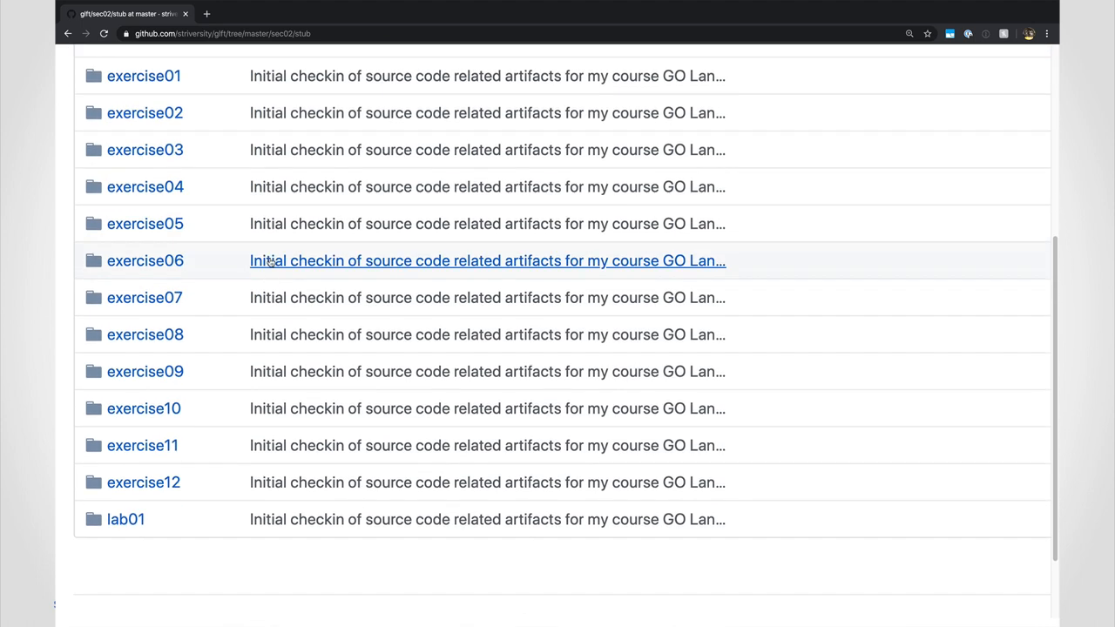
scroll("down", 3)
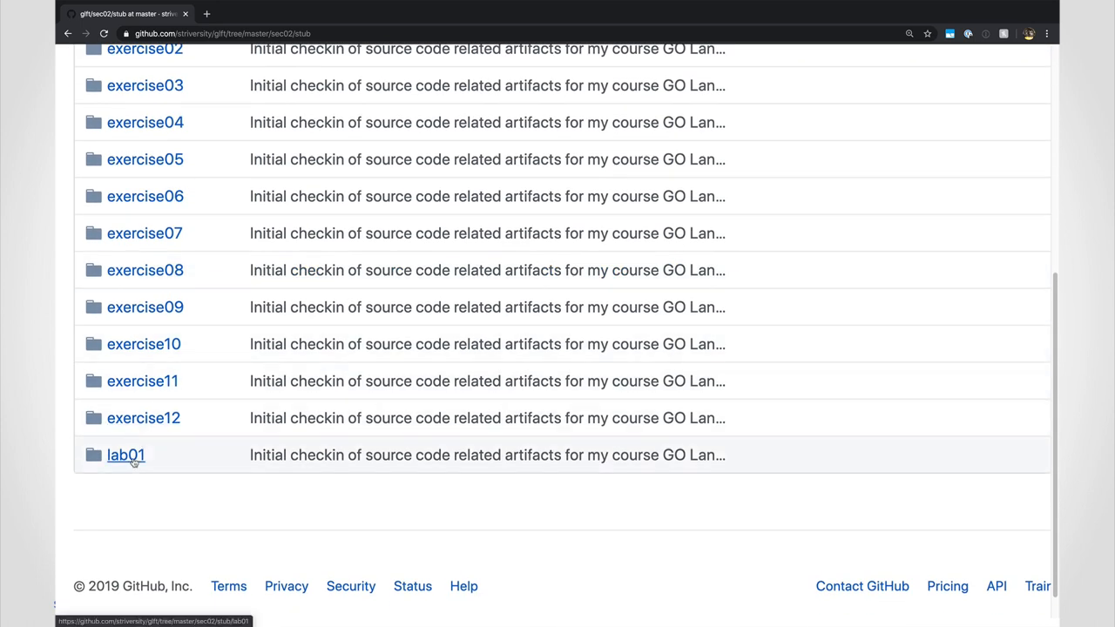
mouse_move(133, 462)
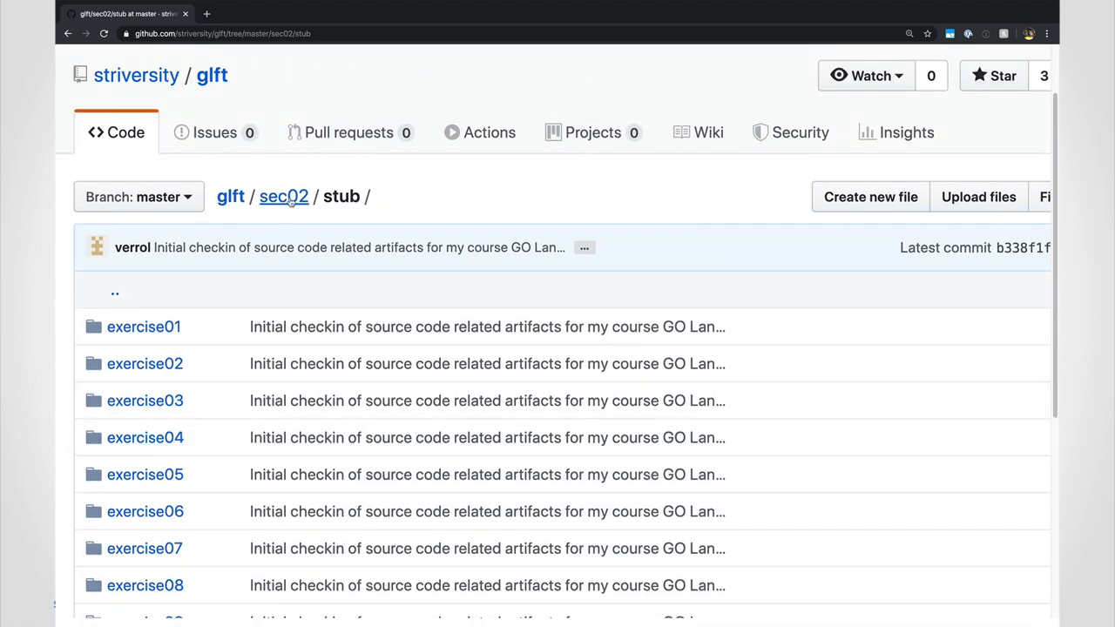
scroll("down", 3)
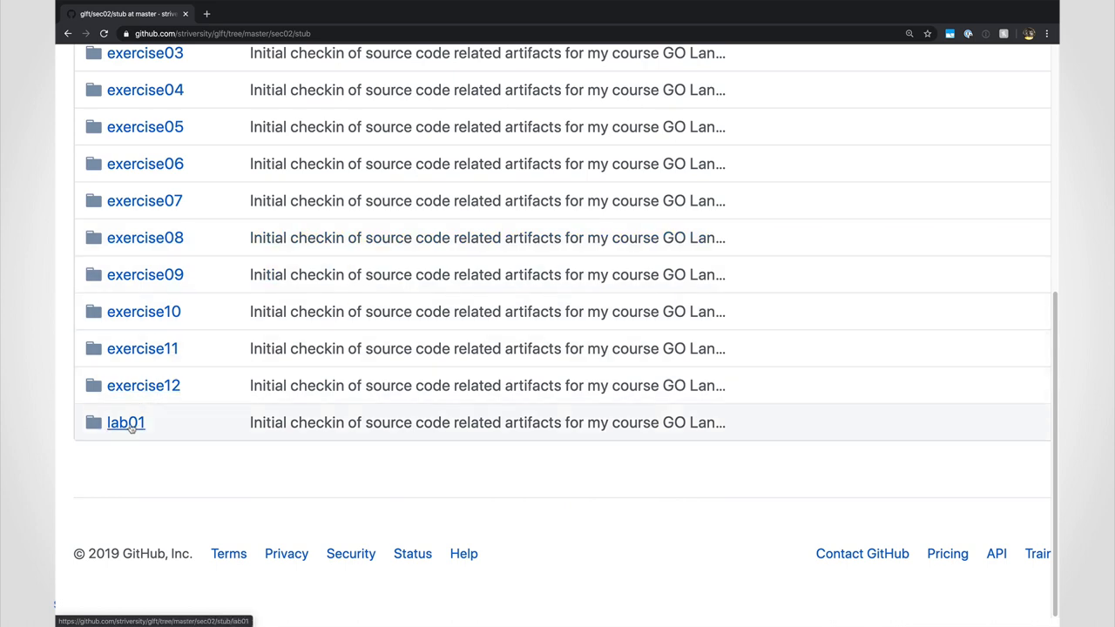
mouse_move(127, 423)
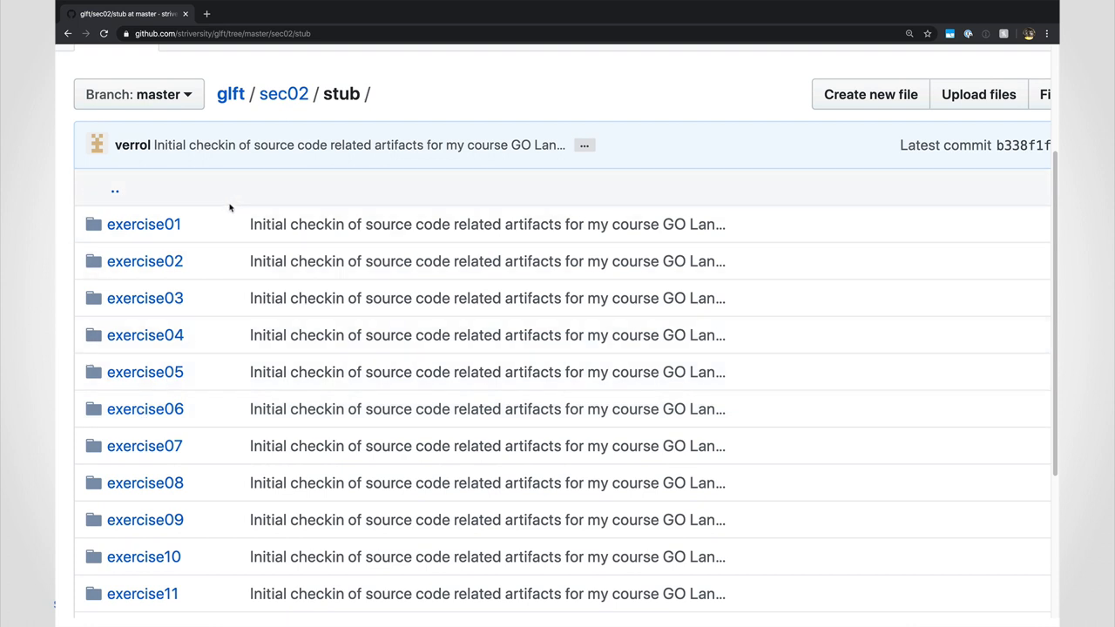
mouse_move(228, 199)
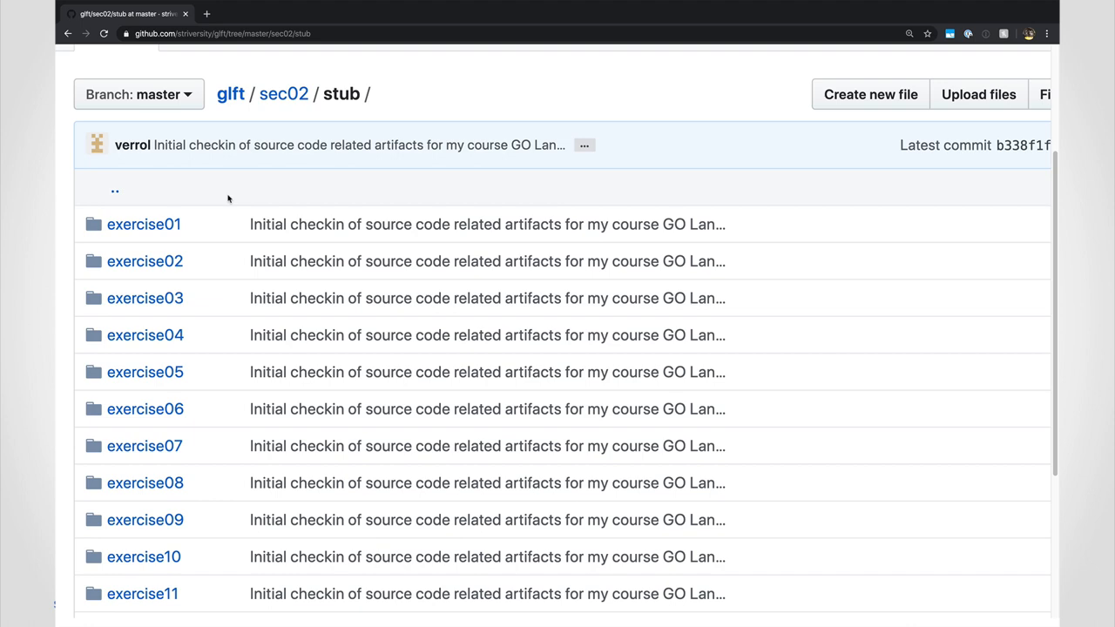
mouse_move(236, 186)
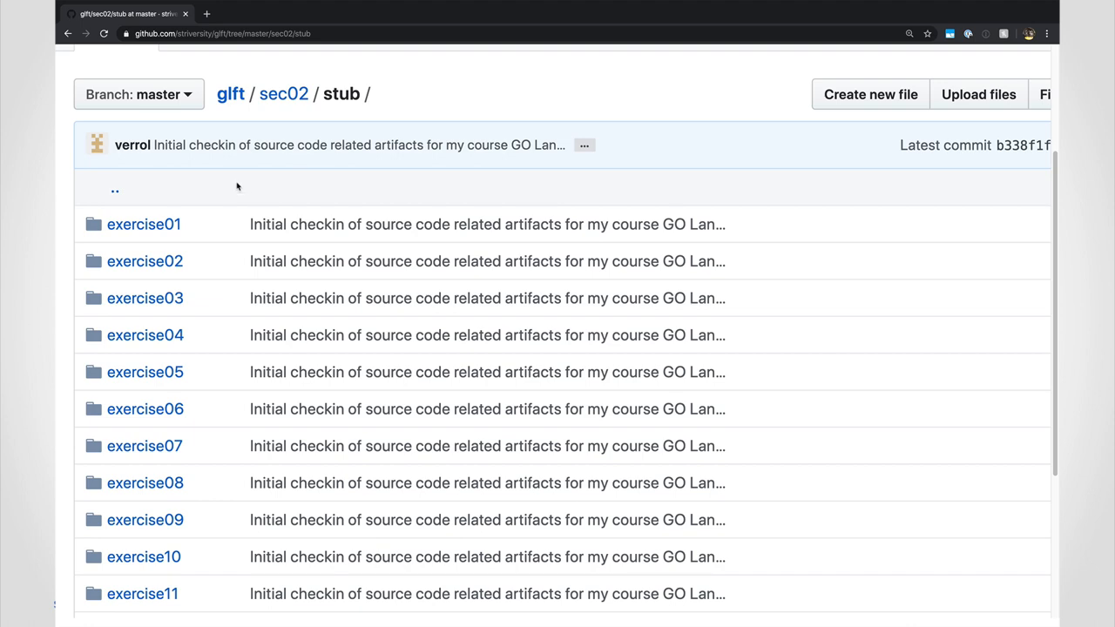
mouse_move(230, 94)
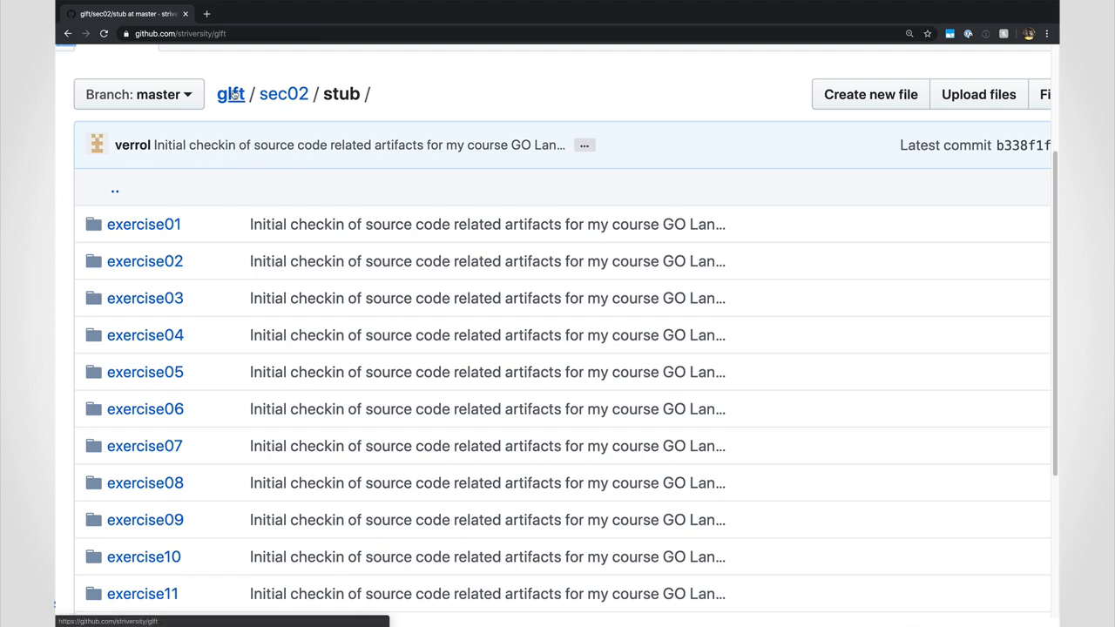